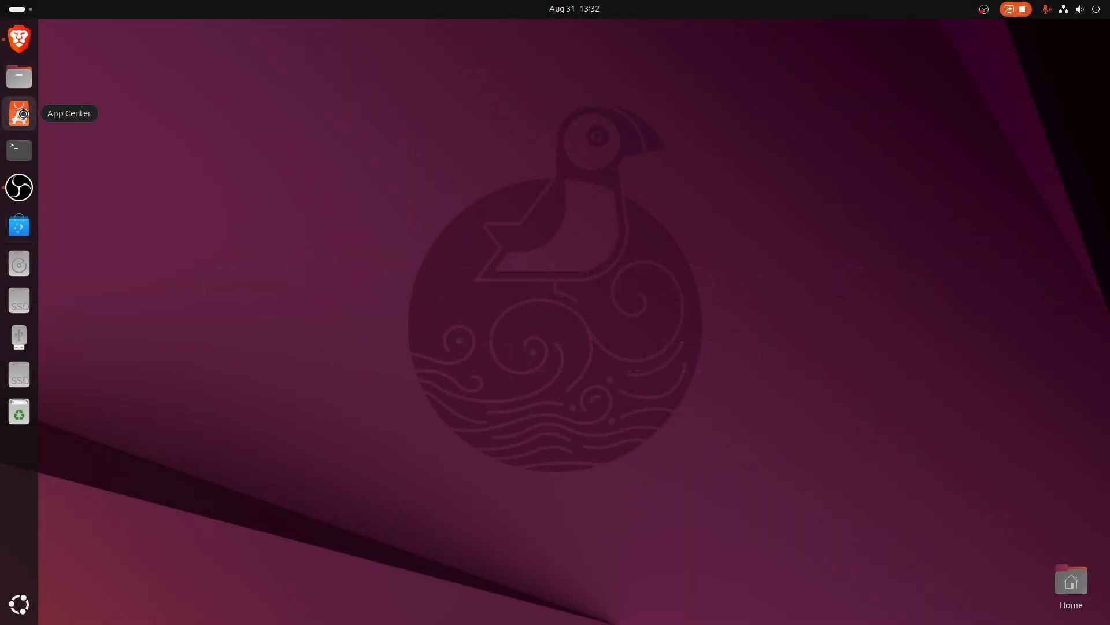
Step: Search App Center for 'steam' to list the Steam snap package
left_click(19, 113)
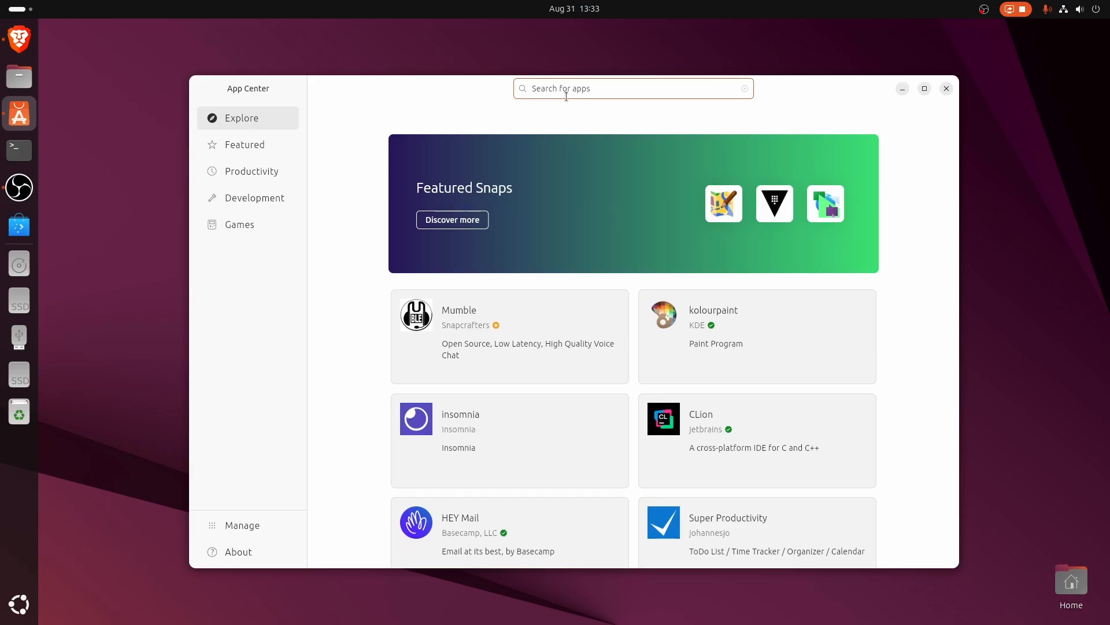
type("steam")
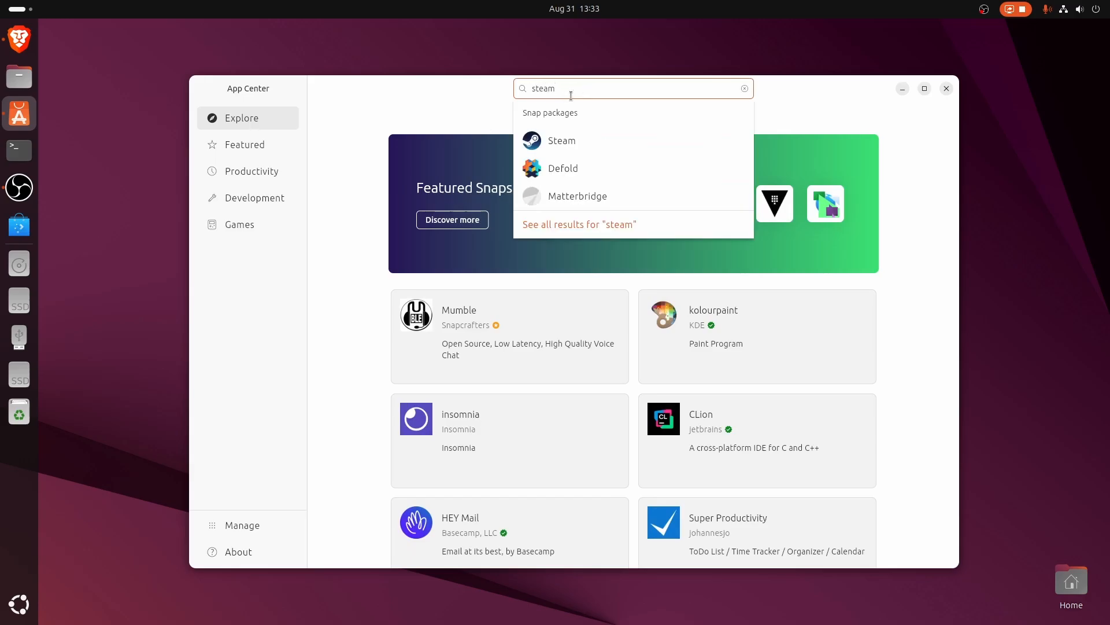
Step: Install Steam 1.0.0.83 (stable) from its App Center page until it shows Open
left_click(561, 140)
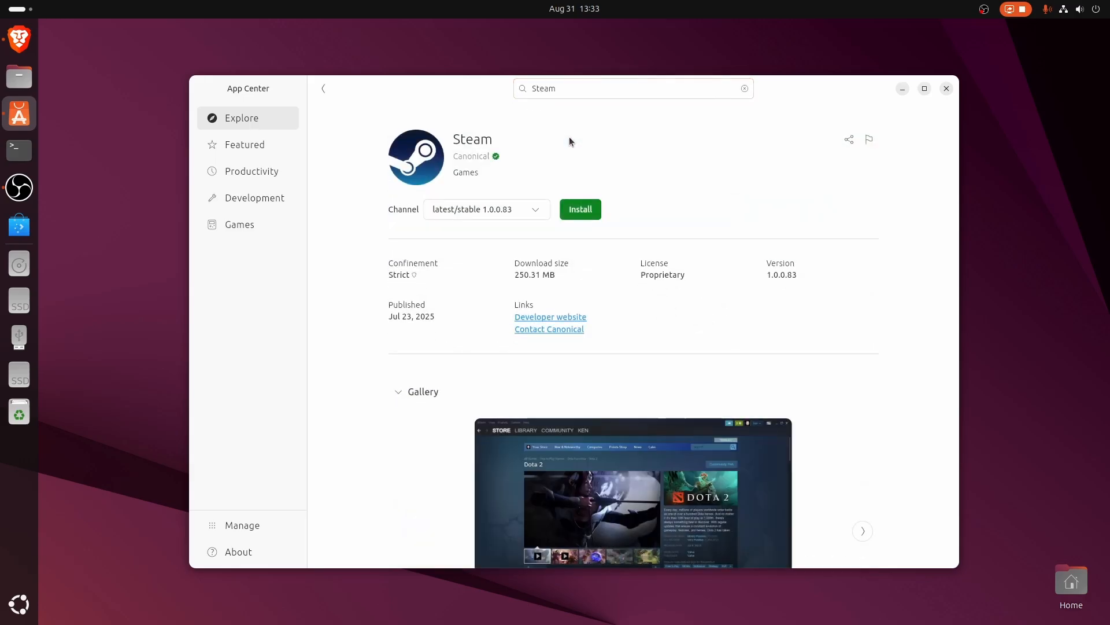
left_click(579, 209)
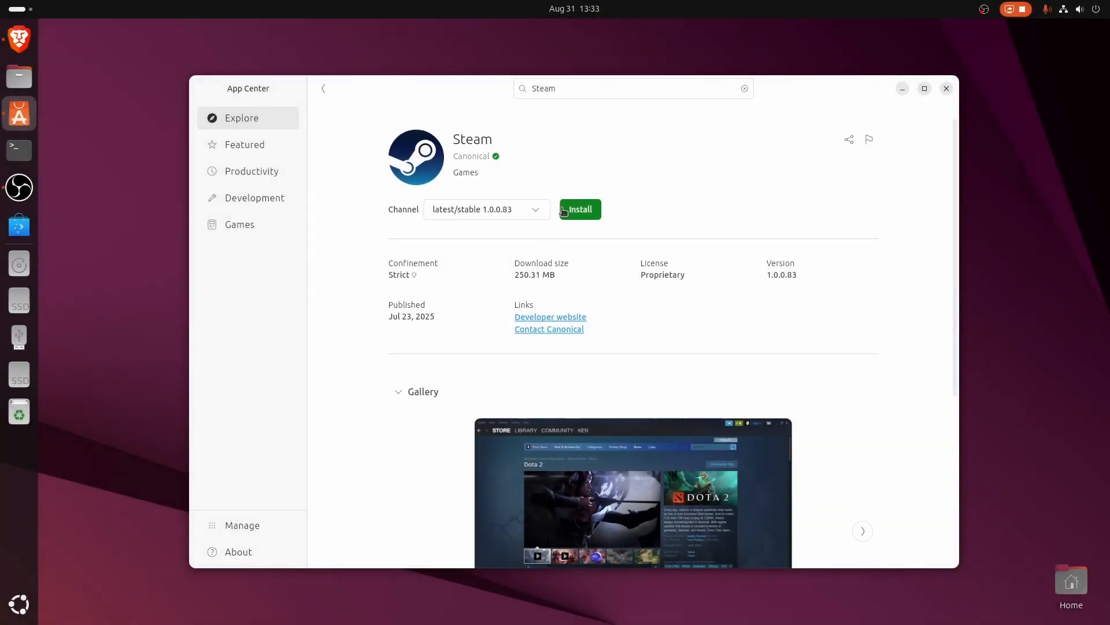
left_click(580, 210)
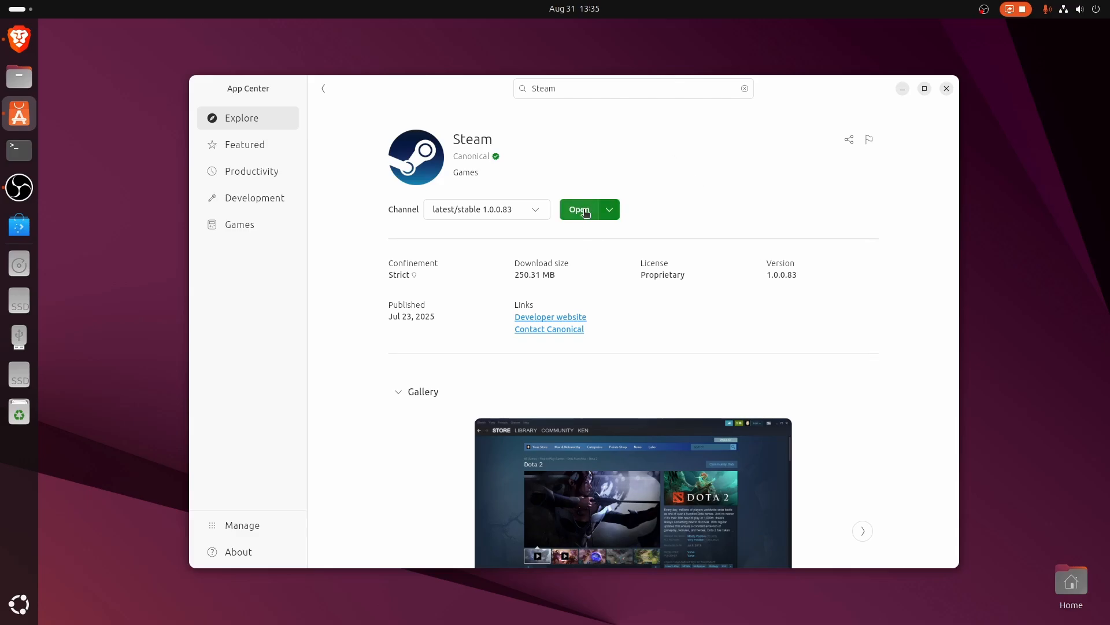
Step: Launch Steam and start Counter-Strike 2, reaching its 57.92 GB install prompt warning of low disk space
left_click(578, 209)
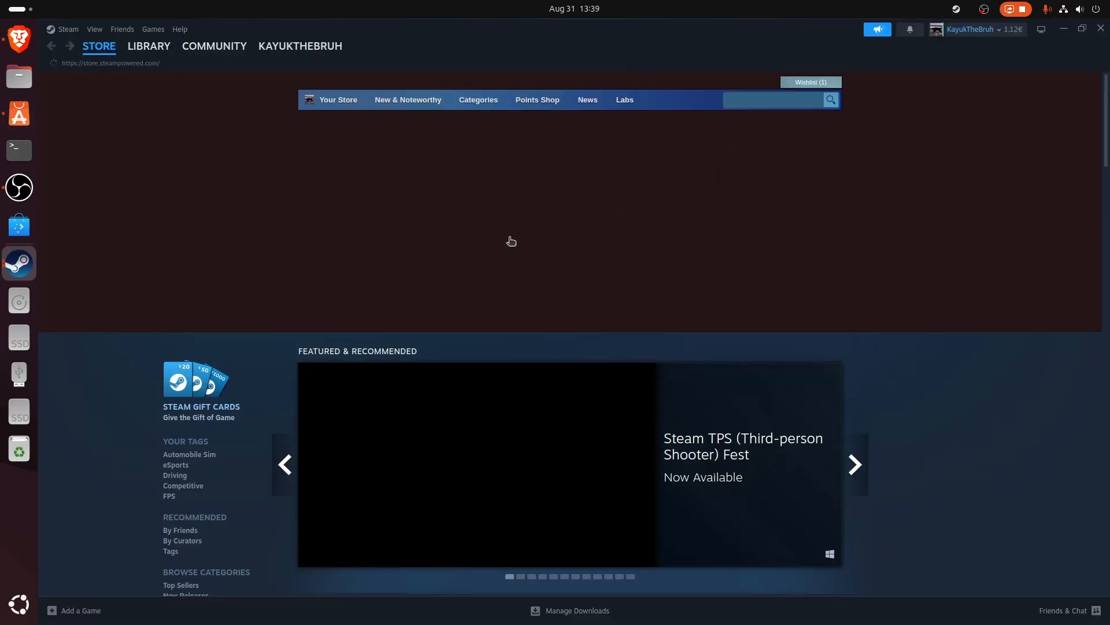
type("coun")
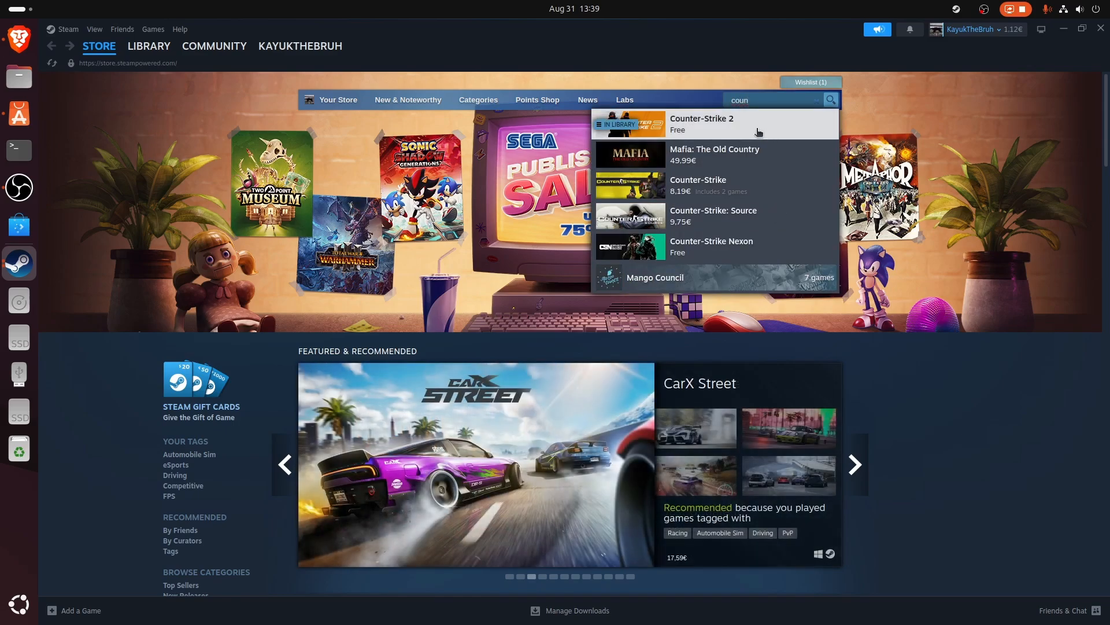
left_click(701, 124)
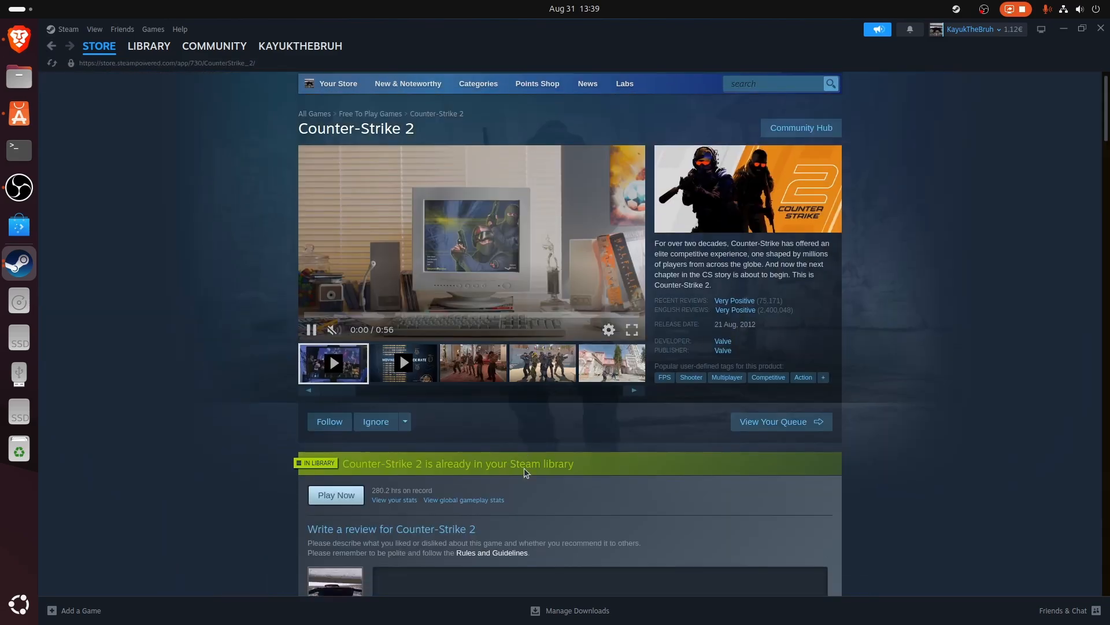
scroll("down", 3)
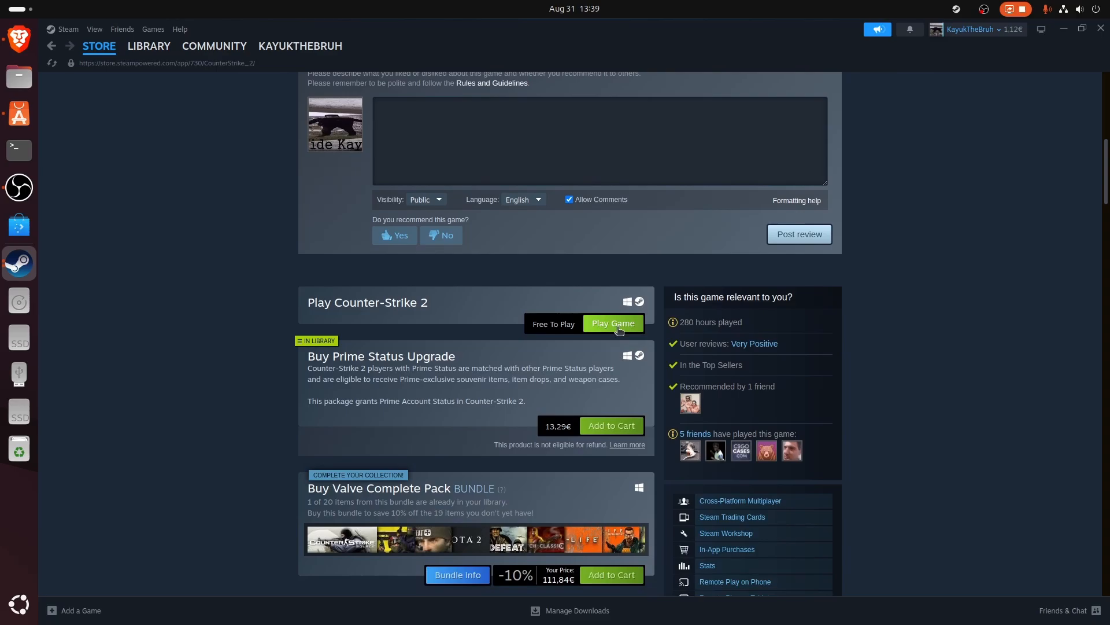
left_click(612, 324)
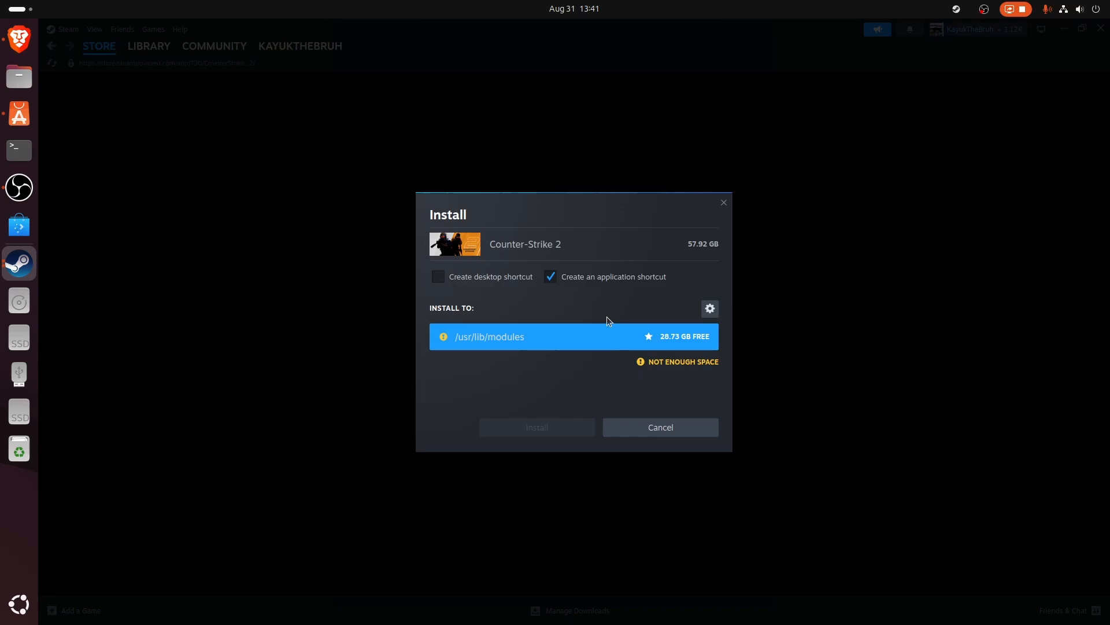
mouse_move(510, 392)
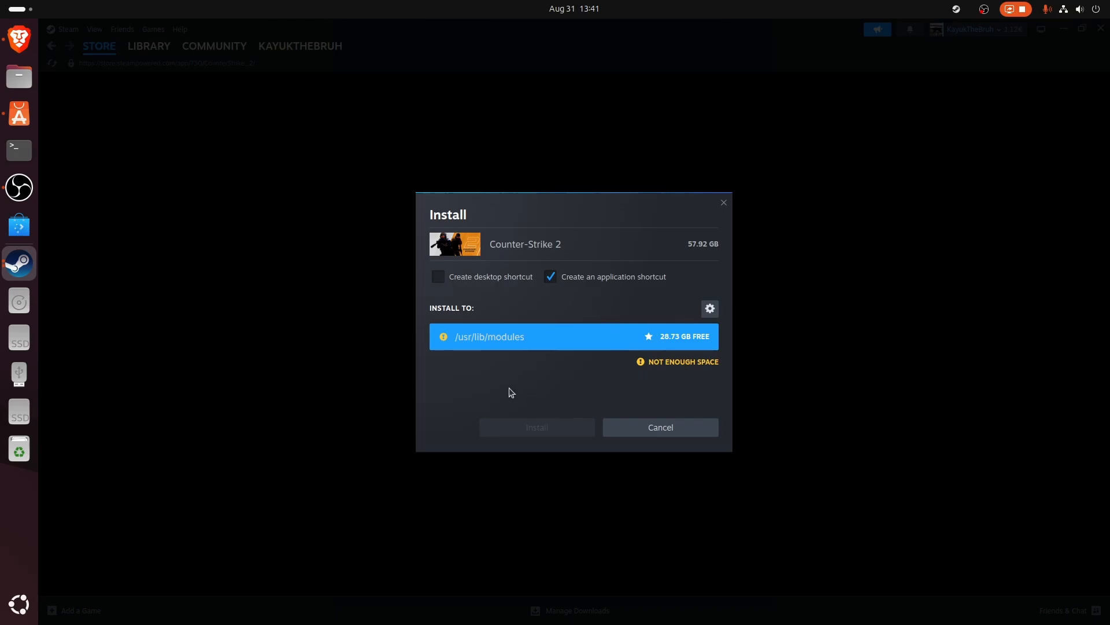
mouse_move(516, 359)
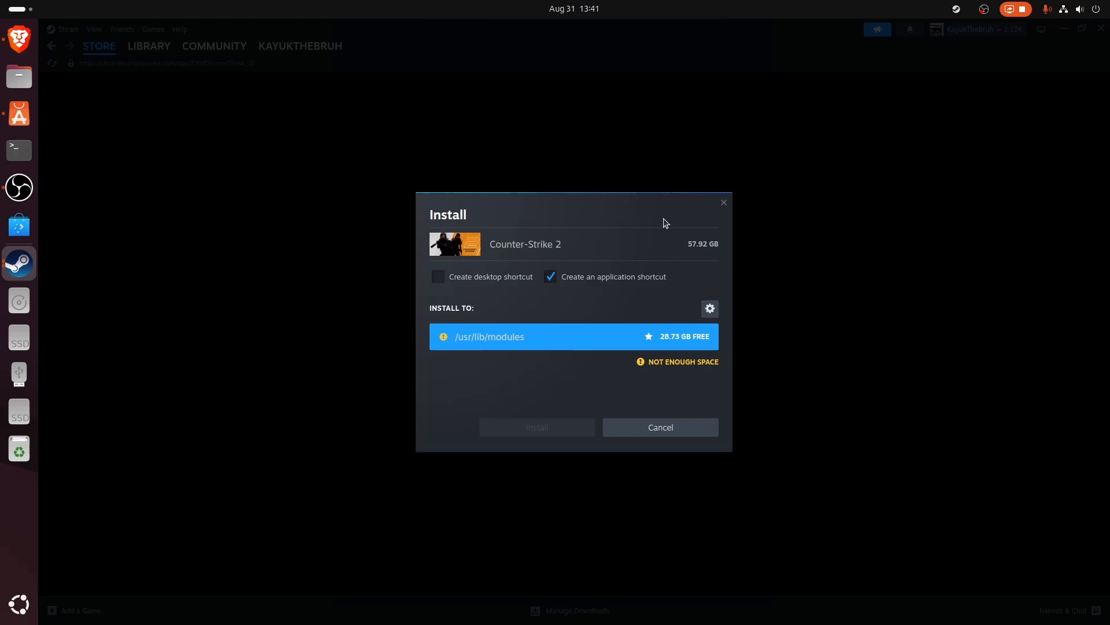
mouse_move(679, 246)
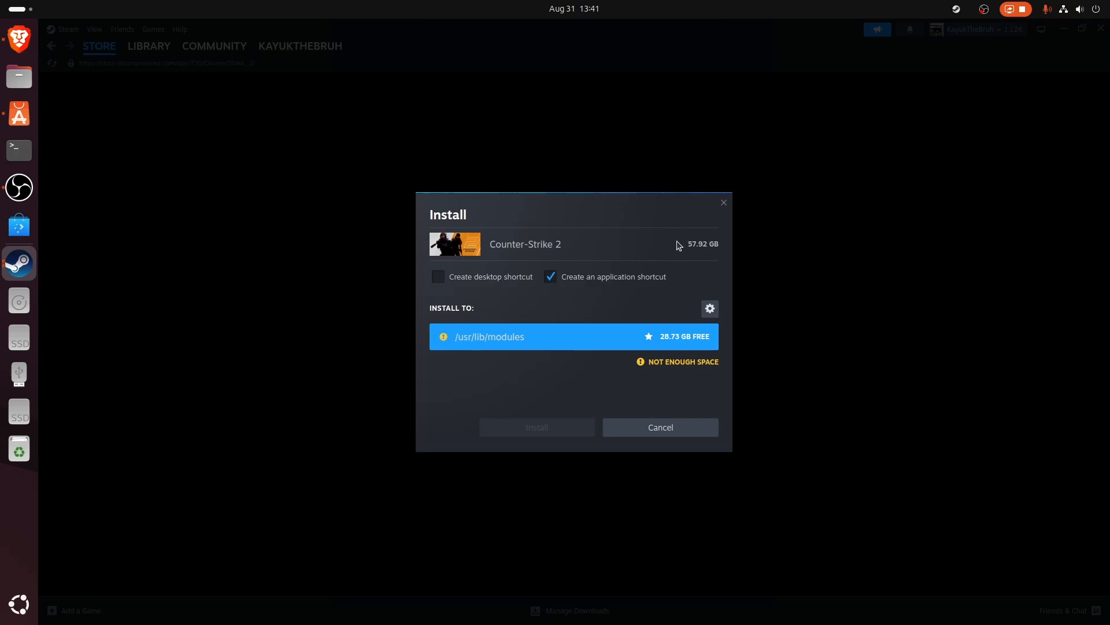